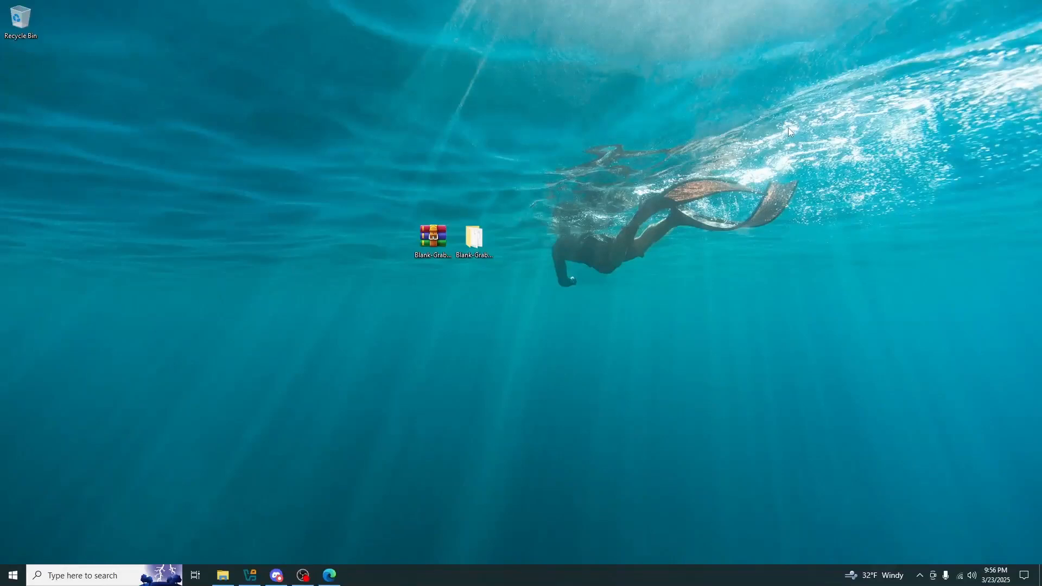
mouse_move(788, 139)
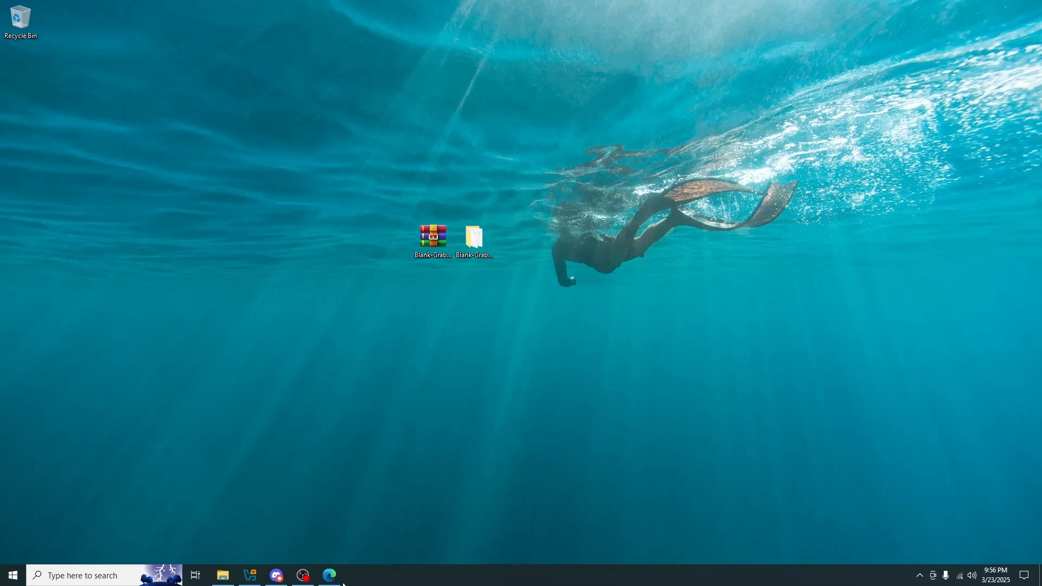
Launch python-3.13.2-amd64.exe from Edge's recent downloads list
left_click(330, 575)
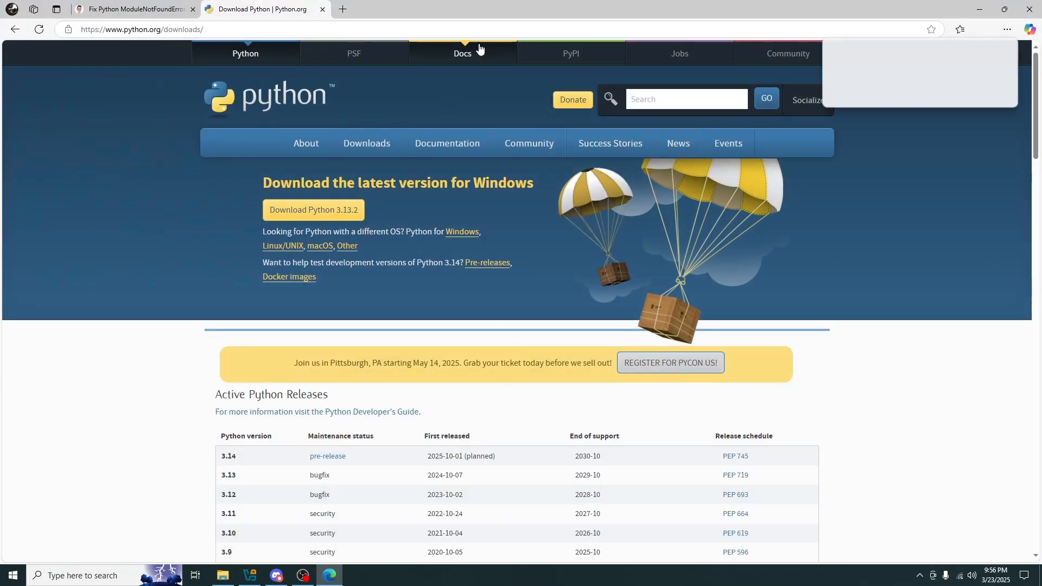
left_click(983, 29)
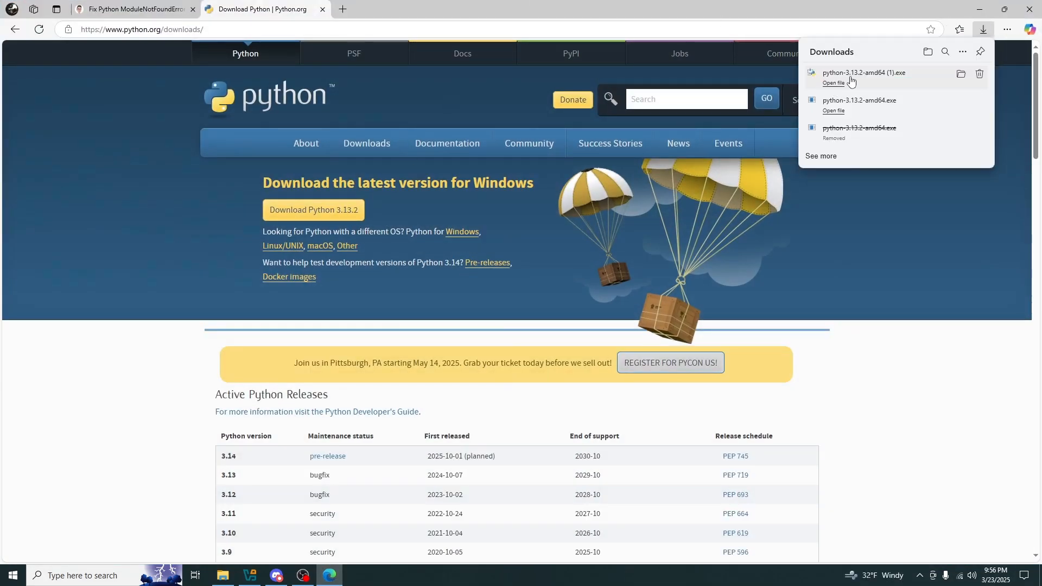
mouse_move(718, 157)
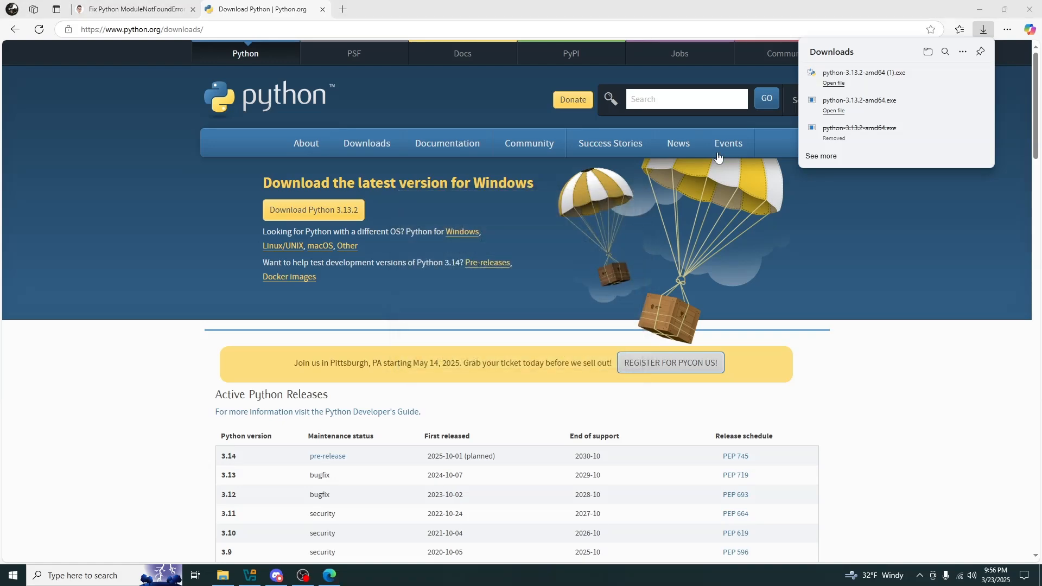
left_click(832, 83)
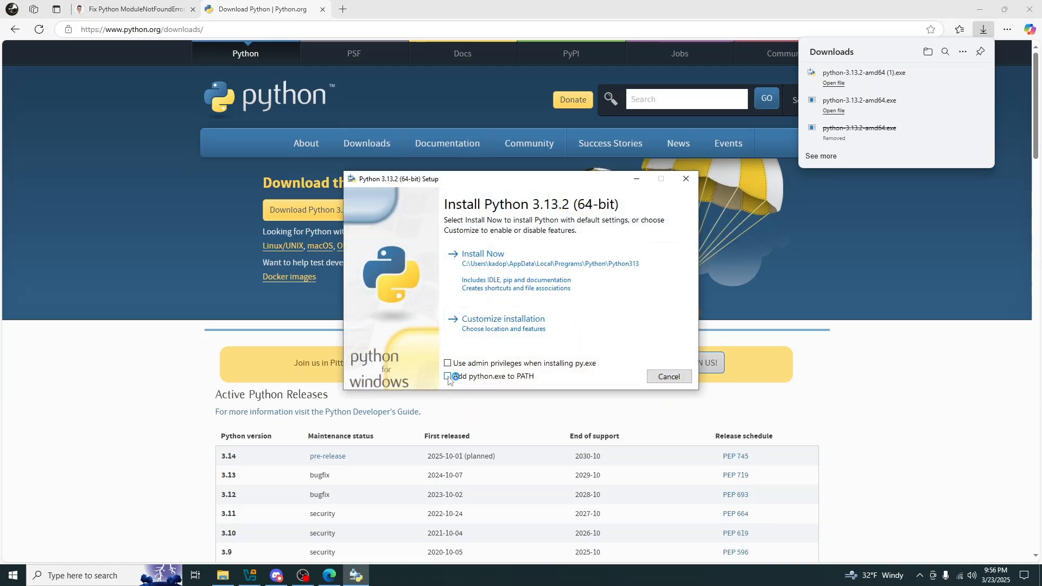
Install Python 3.13.2 with 'Add python.exe to PATH' enabled via Install Now
left_click(448, 376)
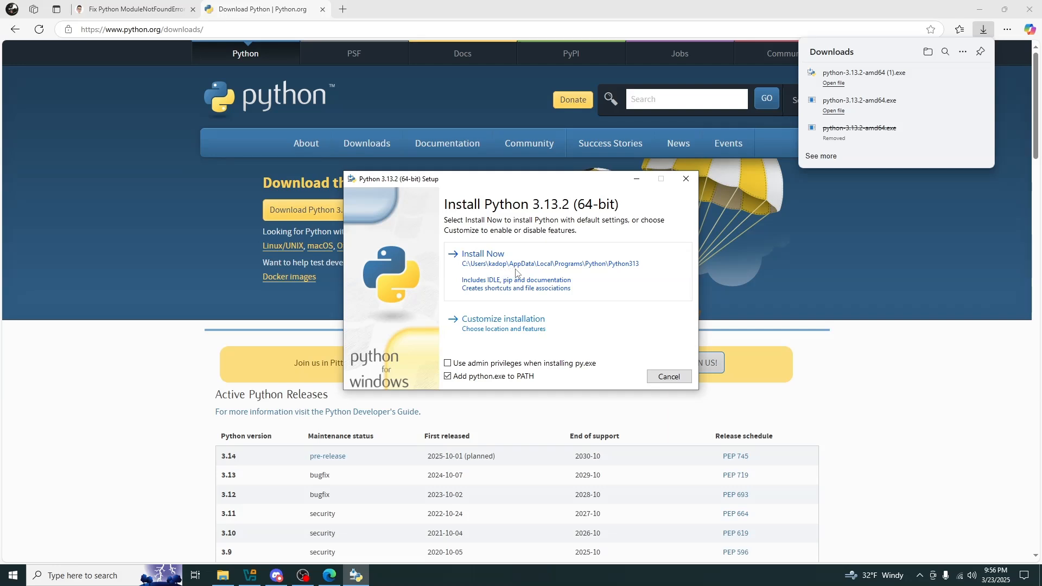
left_click(482, 254)
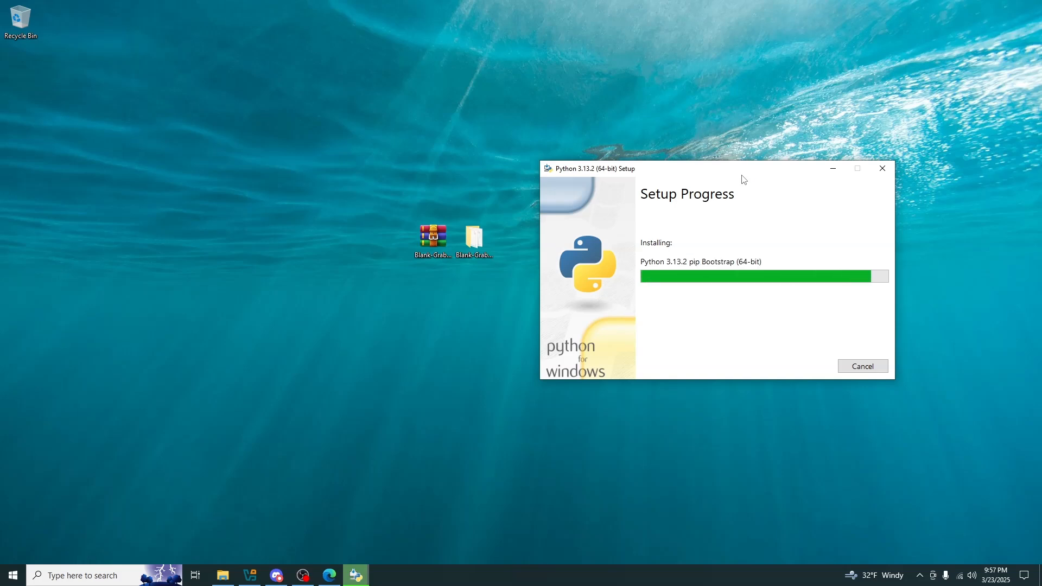
mouse_move(868, 340)
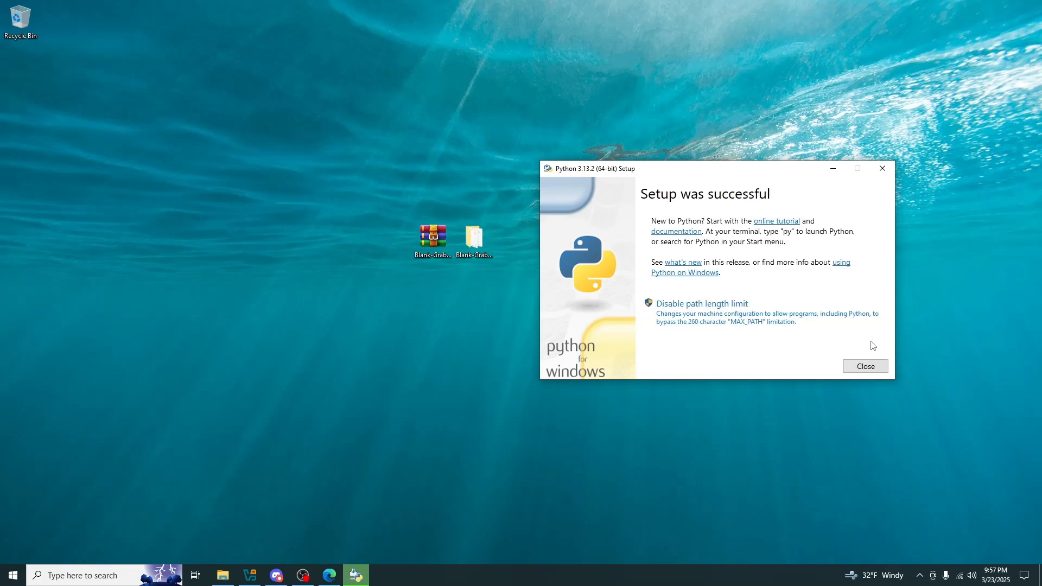
Close setup and run Builder from the Blank Grabber folder, hitting a pkg_resources ModuleNotFoundError
left_click(865, 365)
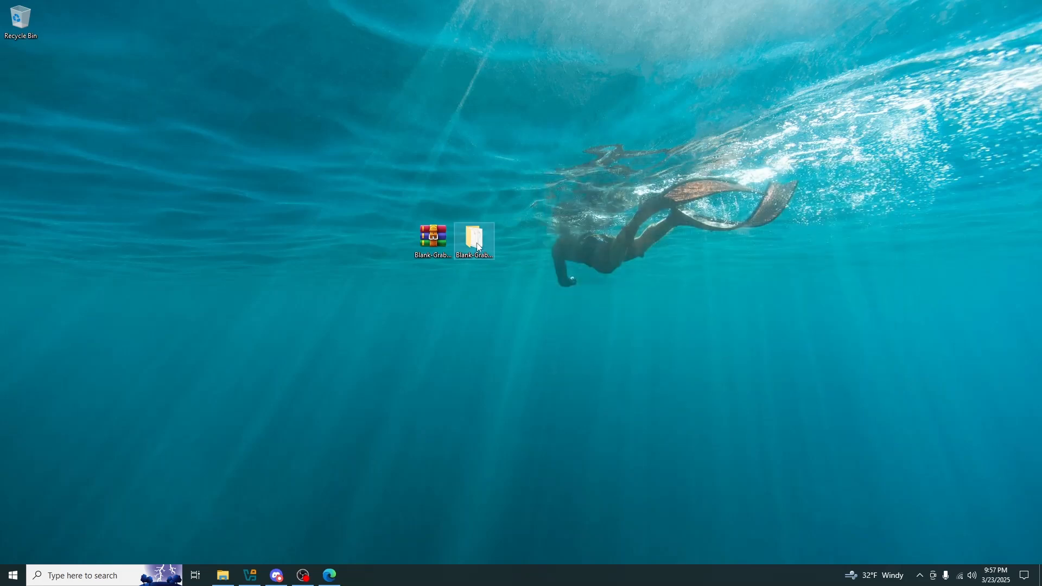
double_click(473, 235)
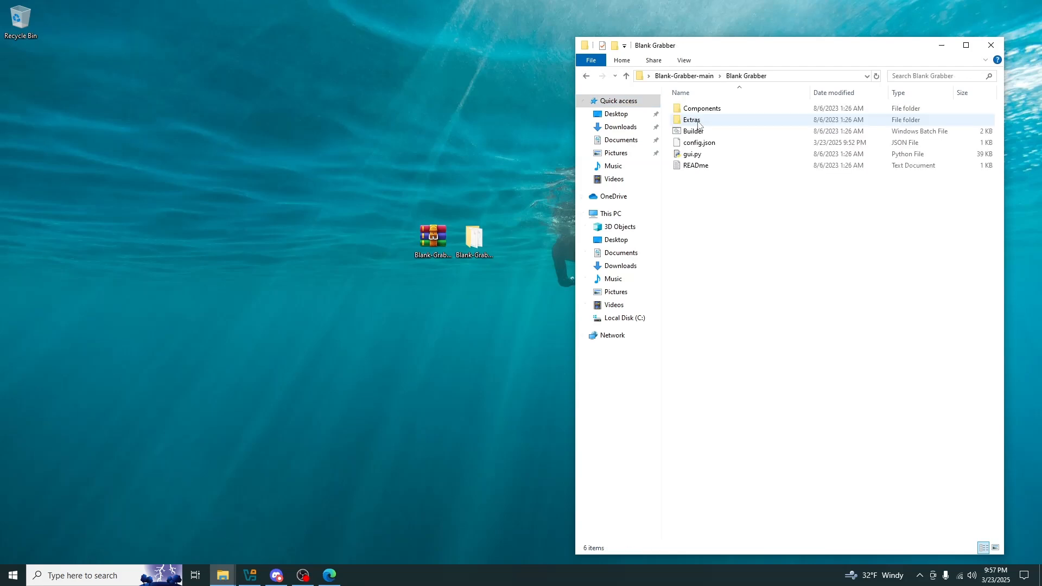
double_click(694, 131)
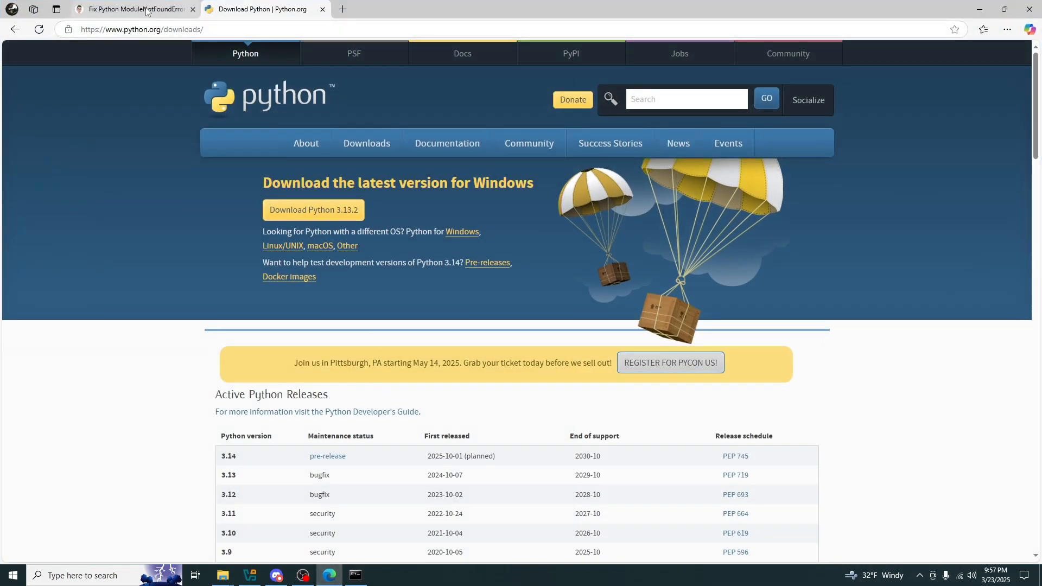
left_click(132, 9)
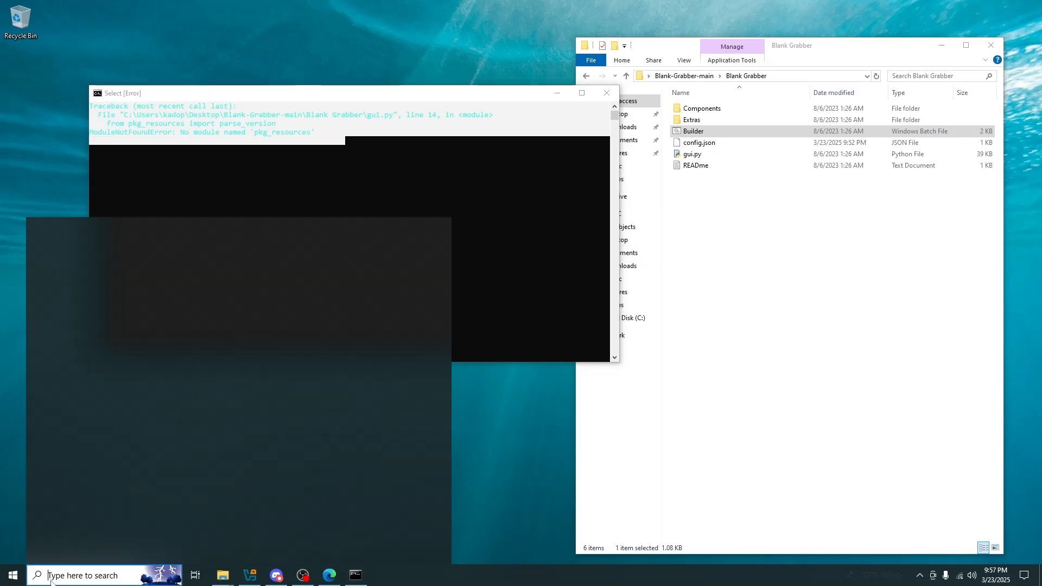
Run 'pip install setuptools' in an administrator Command Prompt, then close it
type("cmd")
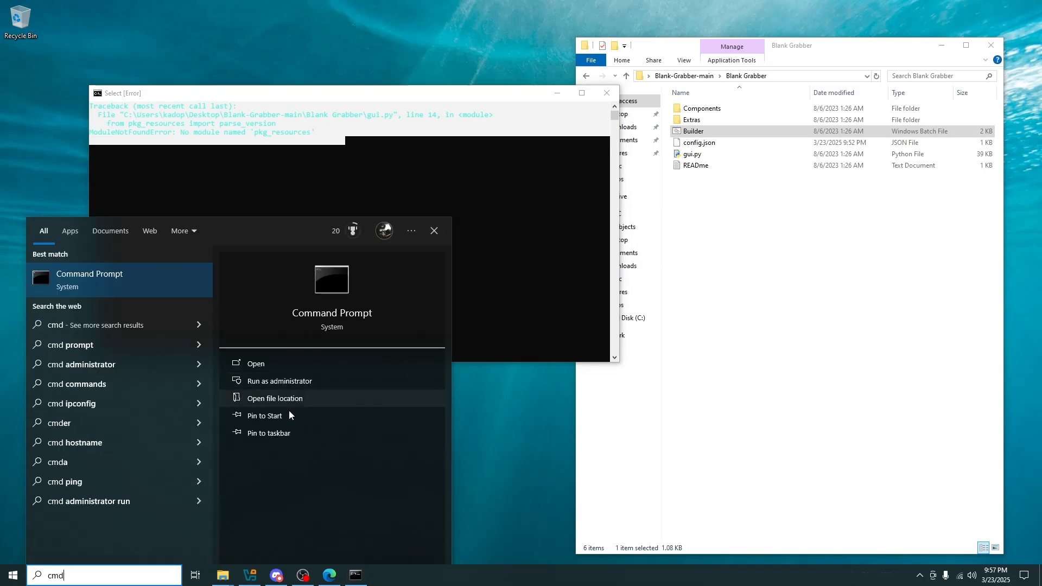
left_click(279, 381)
type("pip install setuptools")
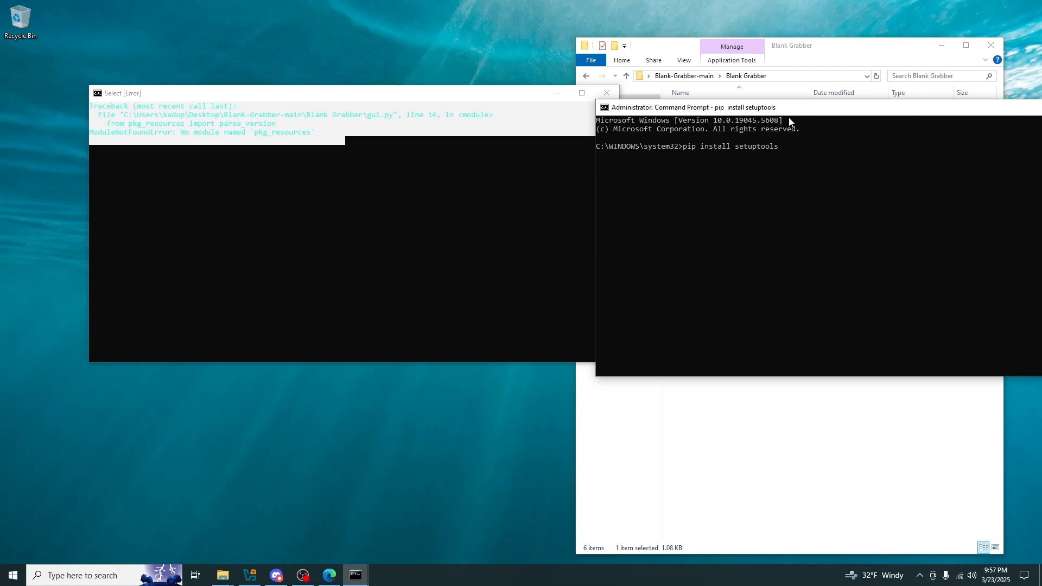
key("Return")
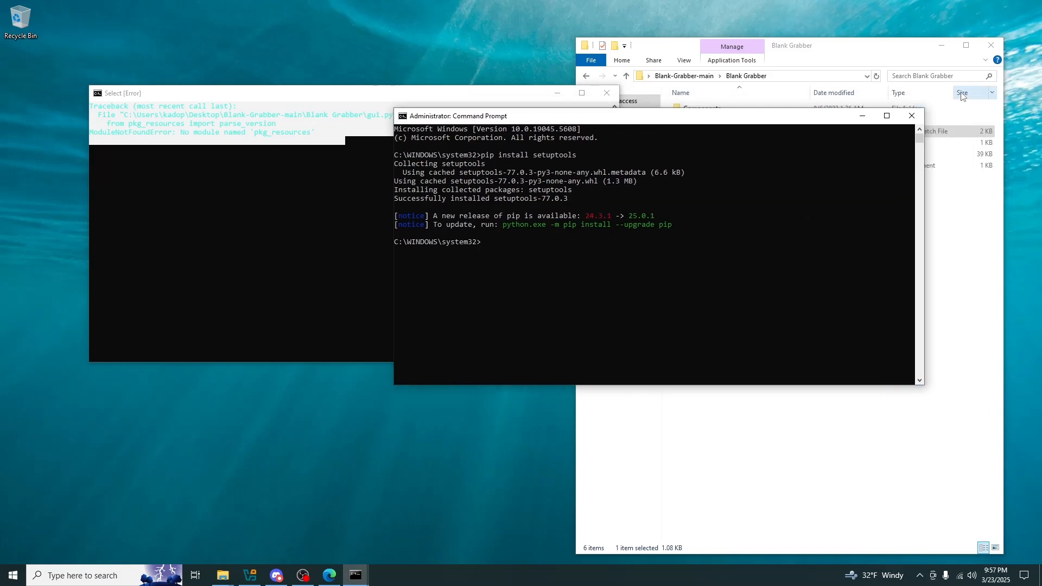
left_click(909, 115)
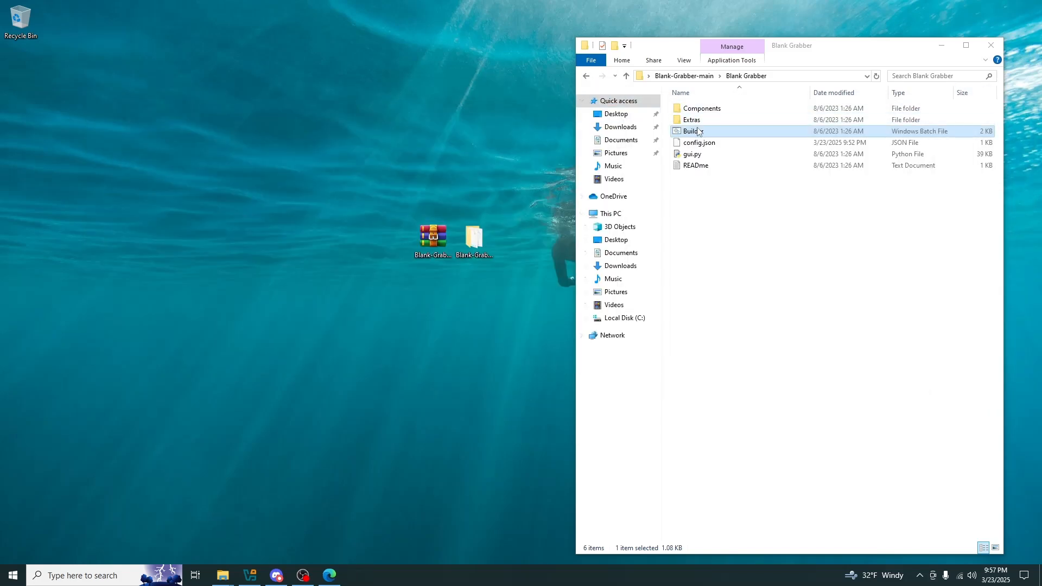
Rerun the Builder batch file so it starts checking required libraries
double_click(693, 131)
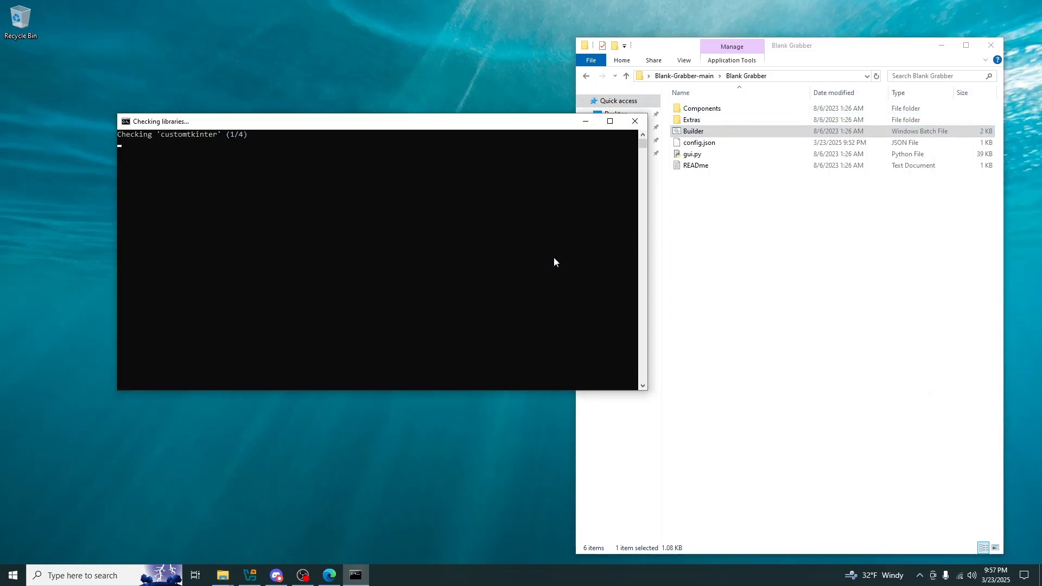